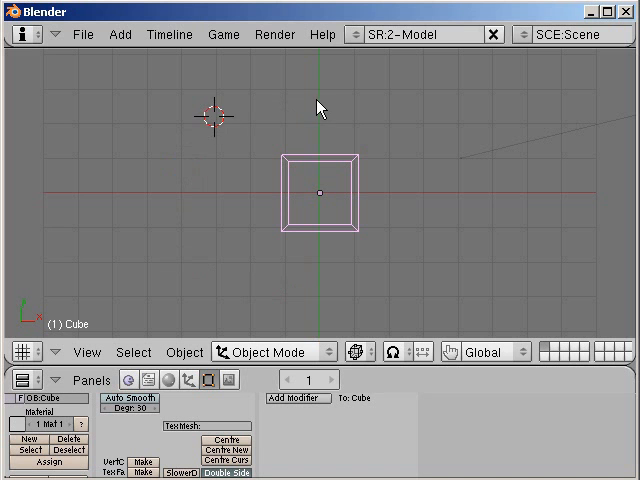
Step: Add a second cube mesh, tilt it with a rotation, and reselect the original cube
left_click(450, 207)
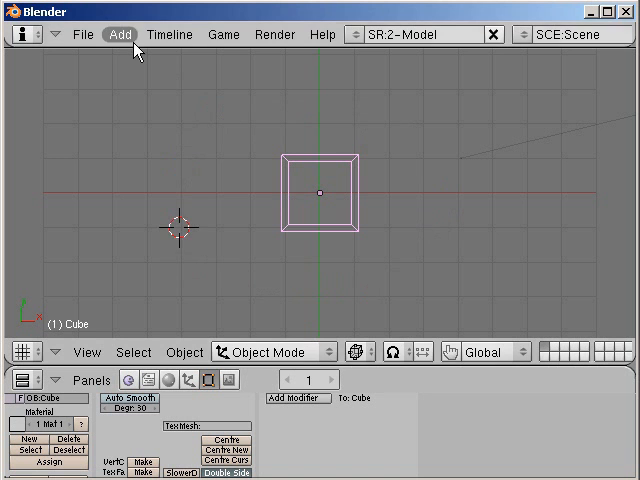
left_click(120, 34)
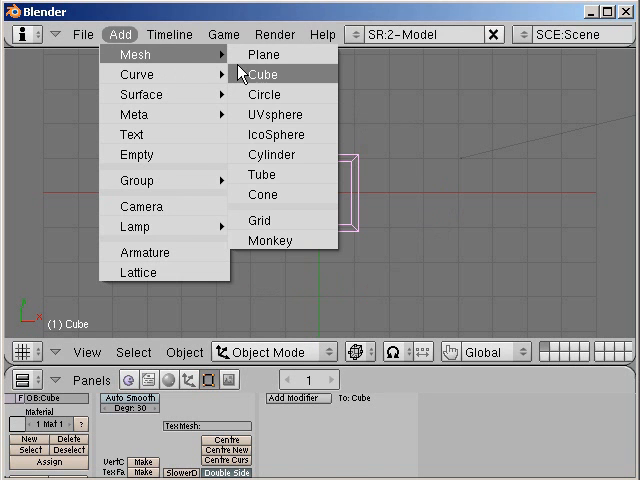
left_click(263, 73)
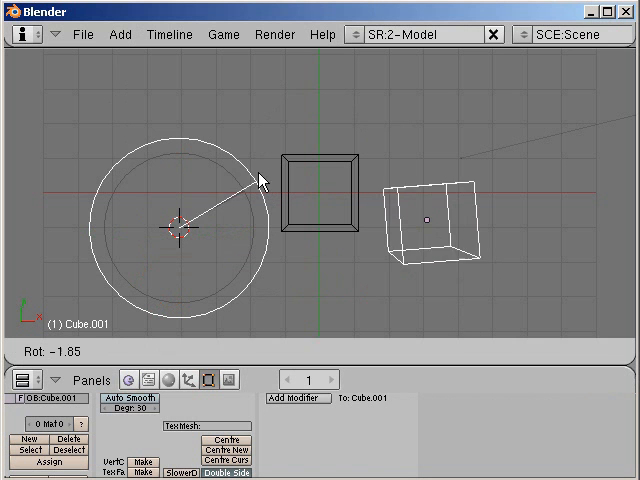
left_click_drag(258, 181, 258, 215)
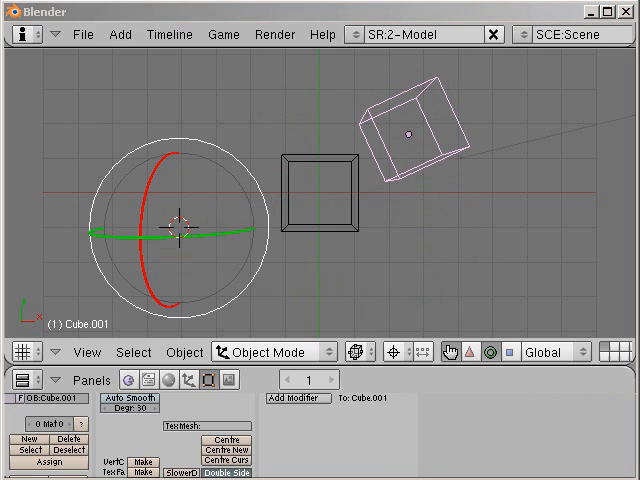
left_click(318, 198)
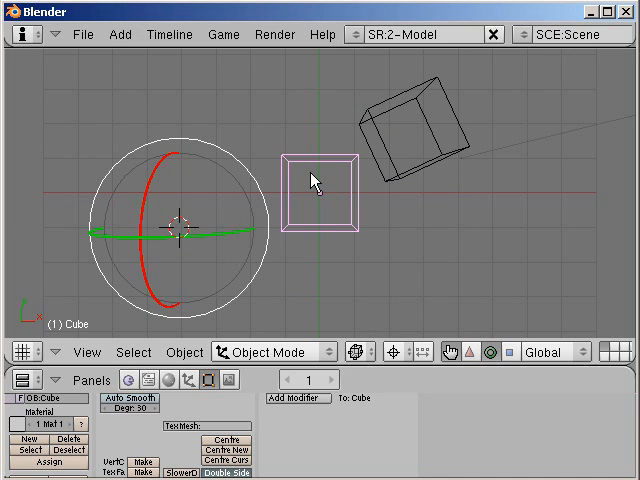
mouse_move(313, 186)
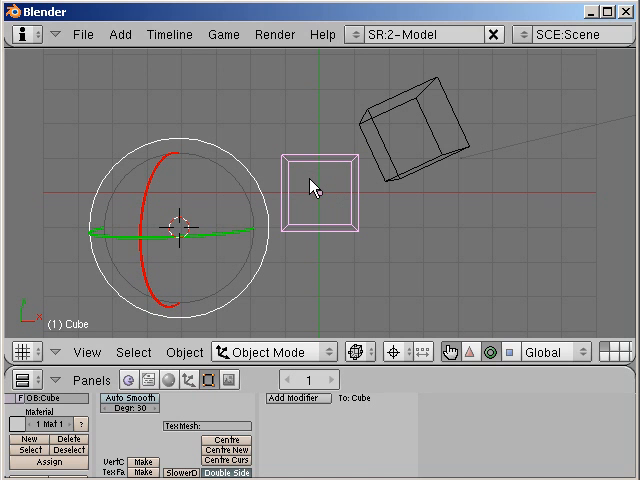
mouse_move(318, 197)
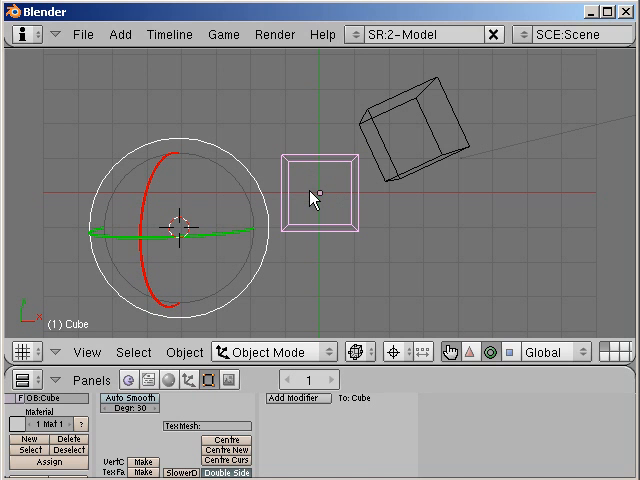
mouse_move(338, 225)
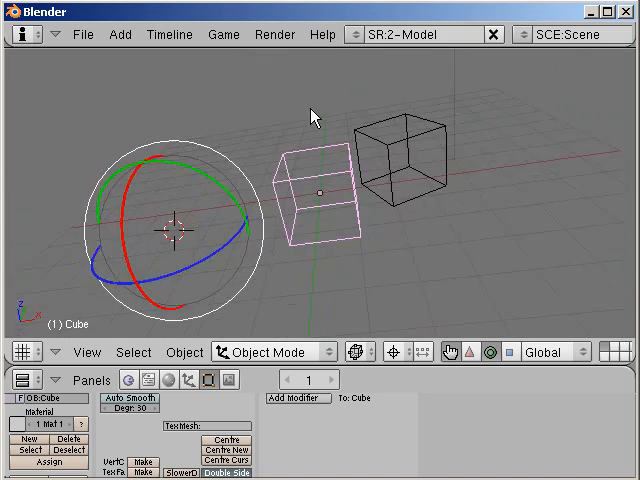
Step: Orbit and pan the viewport to inspect both cubes from several perspective angles
left_click_drag(315, 115, 275, 135)
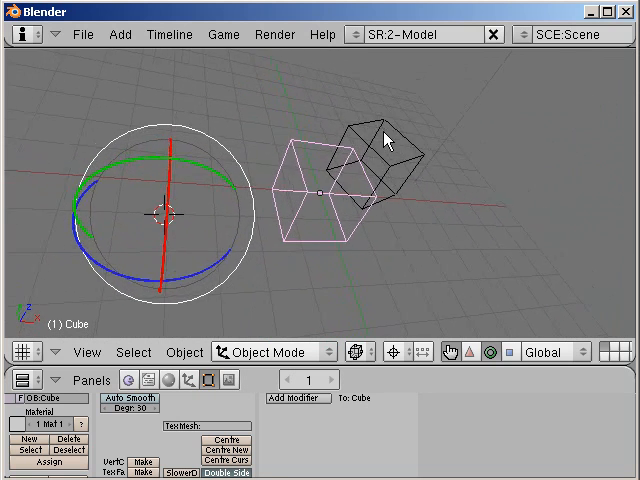
left_click_drag(390, 140, 325, 210)
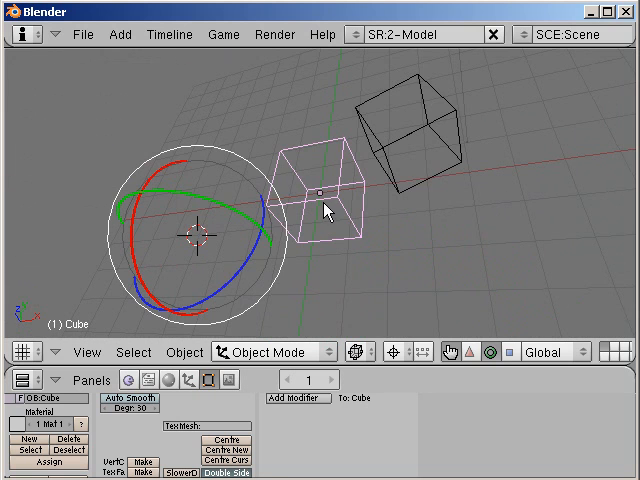
mouse_move(350, 192)
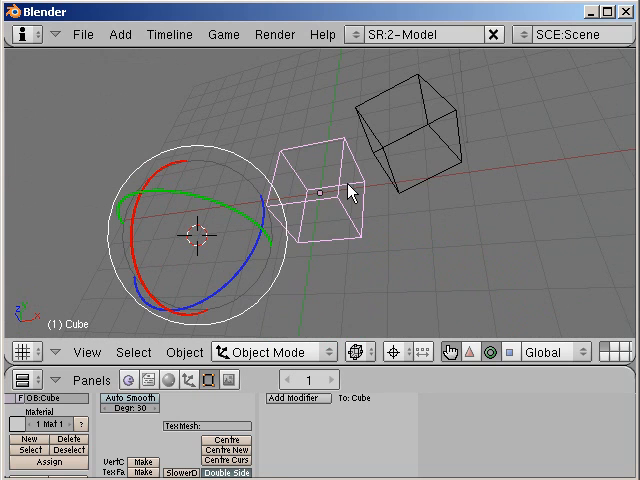
mouse_move(338, 195)
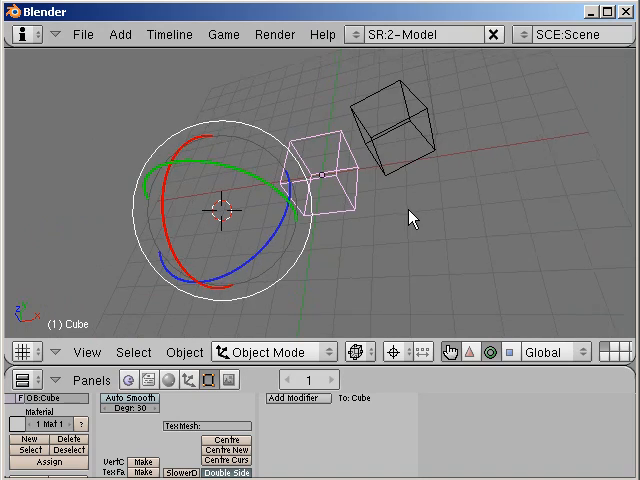
left_click_drag(410, 217, 573, 215)
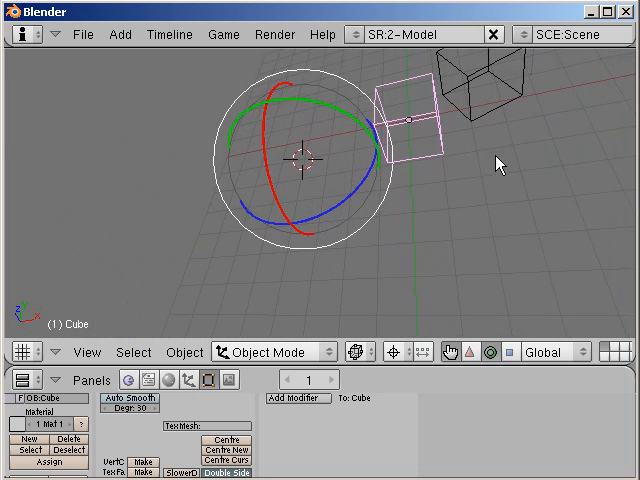
left_click_drag(500, 163, 610, 221)
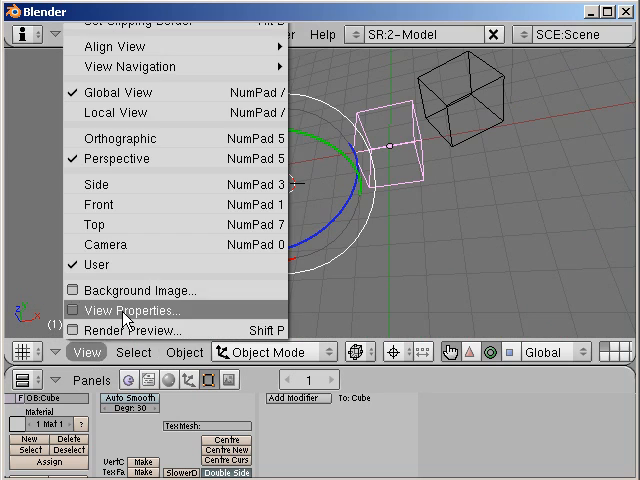
Step: Switch the viewport to the Side view, then to the Camera view
left_click(96, 203)
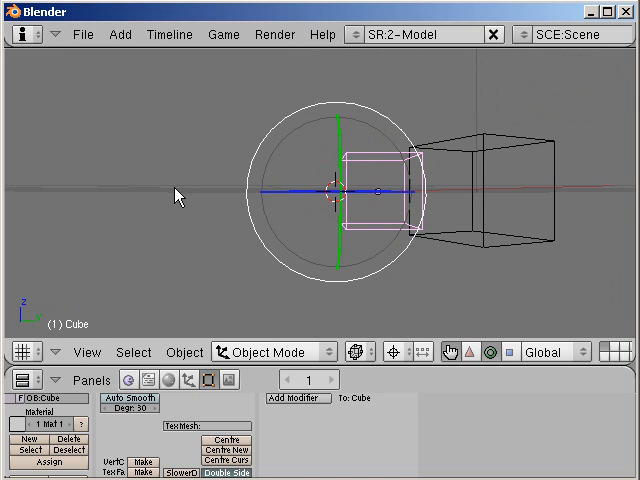
left_click(86, 351)
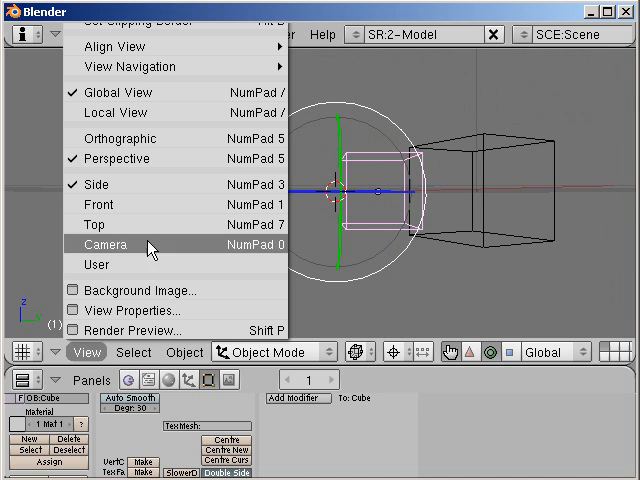
left_click(104, 245)
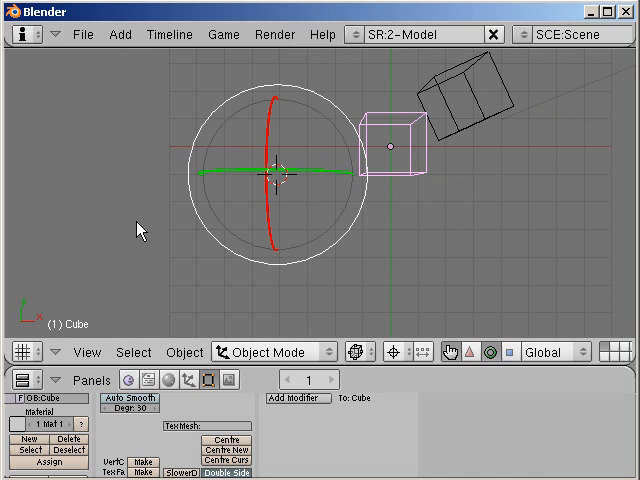
left_click(77, 351)
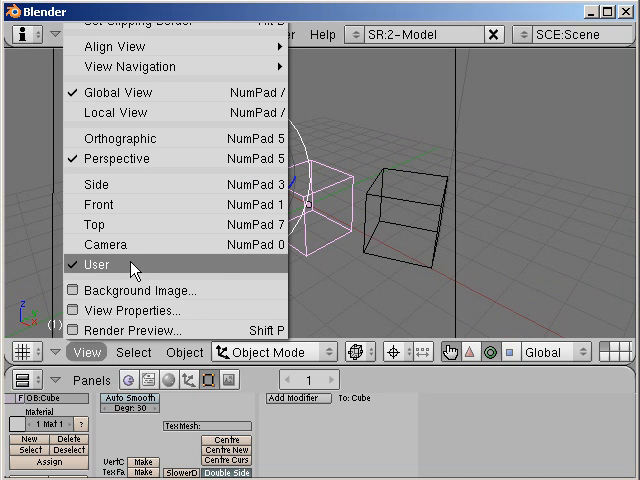
Step: Return the viewport to the free User perspective view
left_click(96, 264)
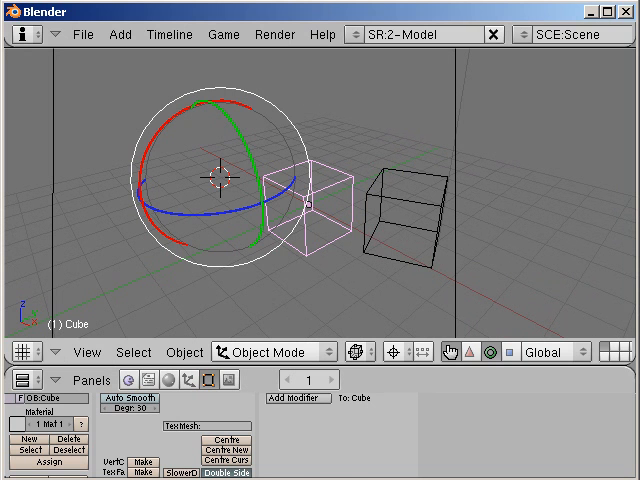
mouse_move(285, 331)
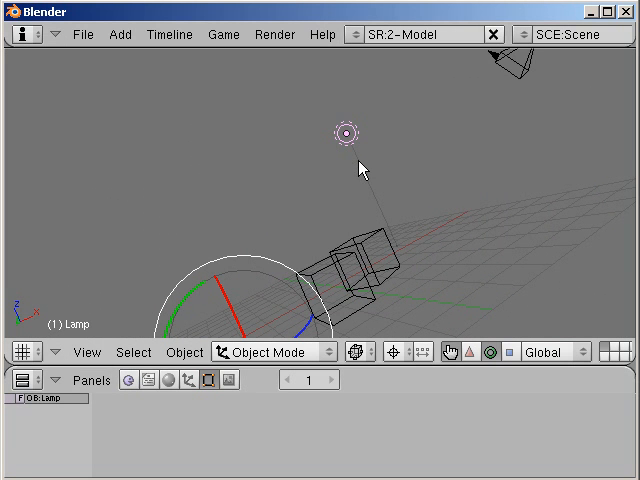
mouse_move(355, 167)
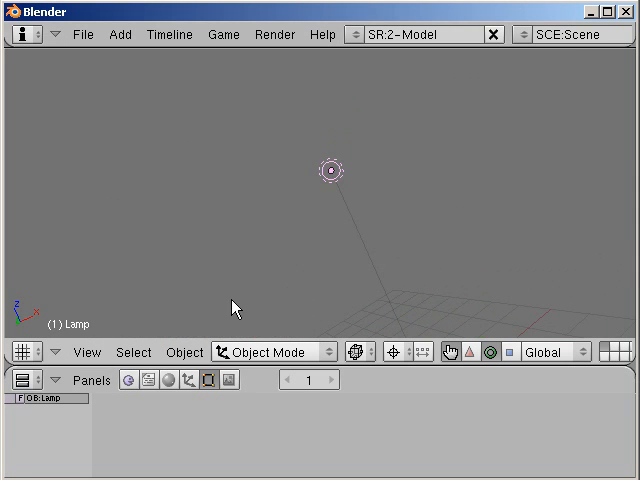
Step: Display the Scene (F10) render panels in the Buttons window
left_click(85, 351)
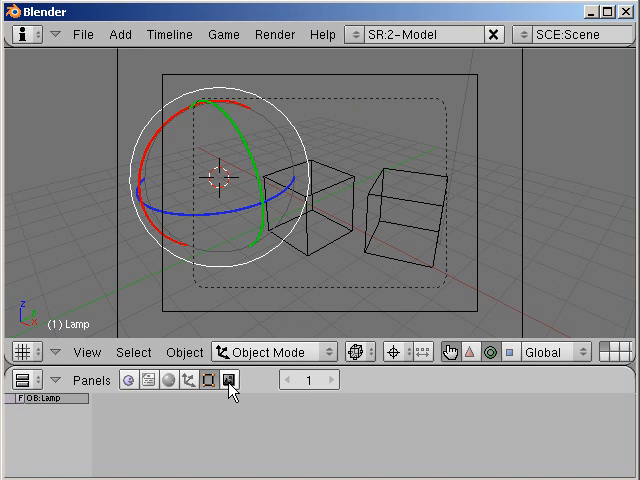
mouse_move(234, 379)
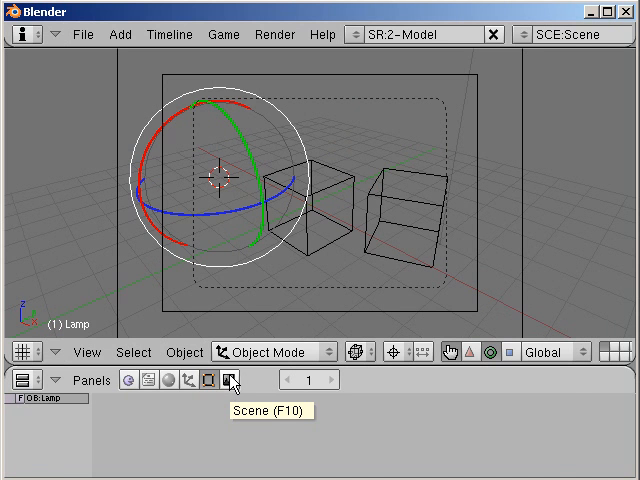
left_click(231, 379)
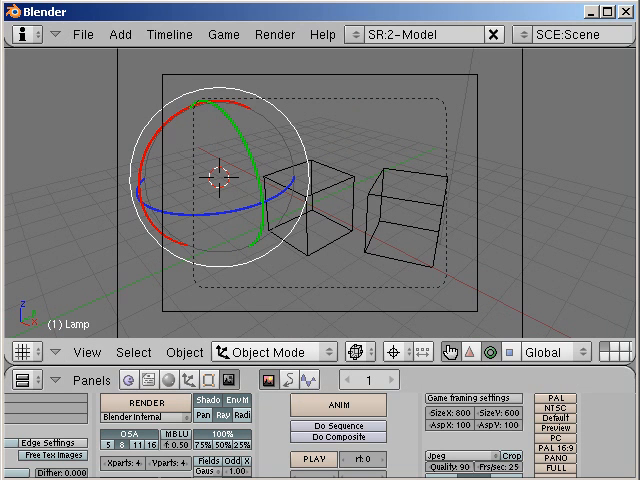
mouse_move(430, 336)
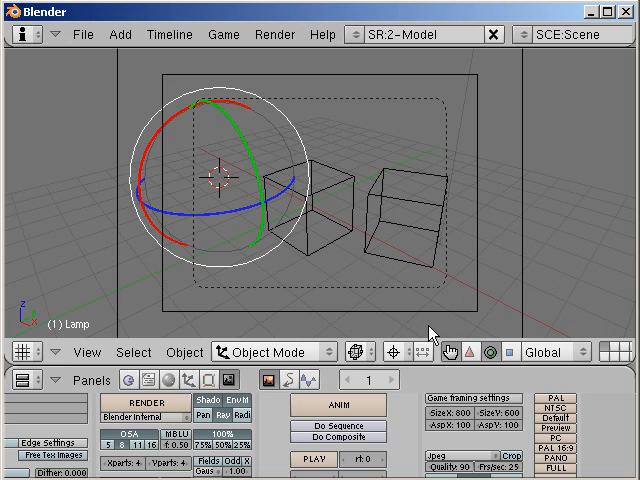
mouse_move(432, 330)
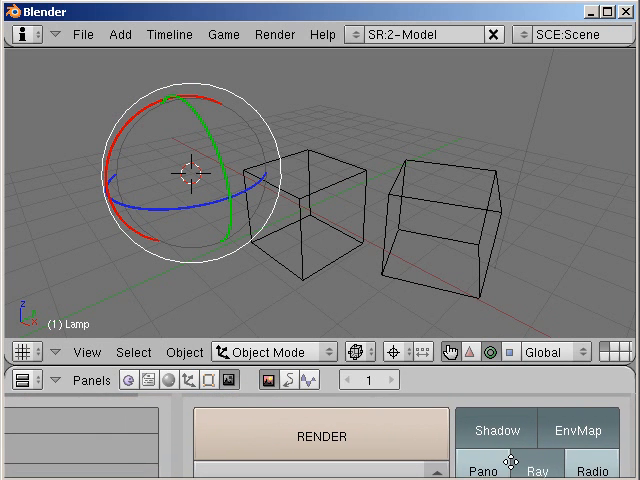
mouse_move(294, 461)
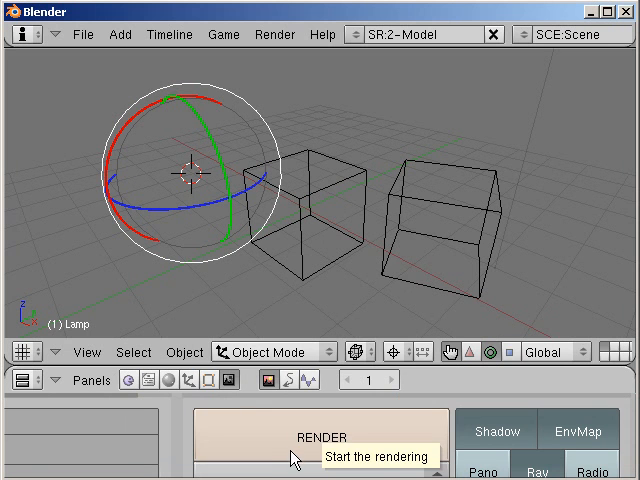
Step: Render the scene, producing both grey cubes on a blue background
left_click(323, 438)
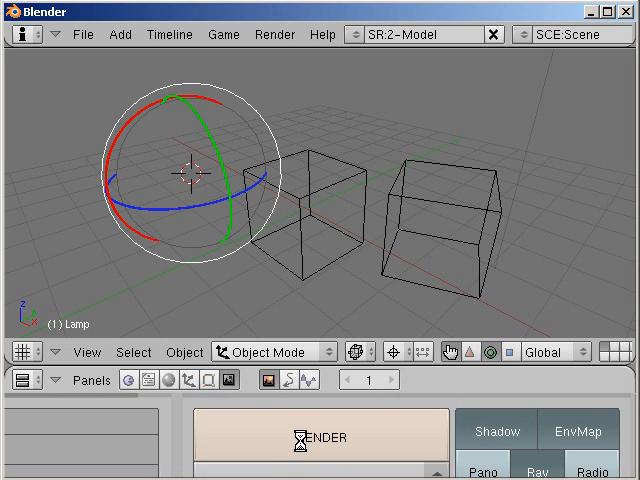
left_click(324, 437)
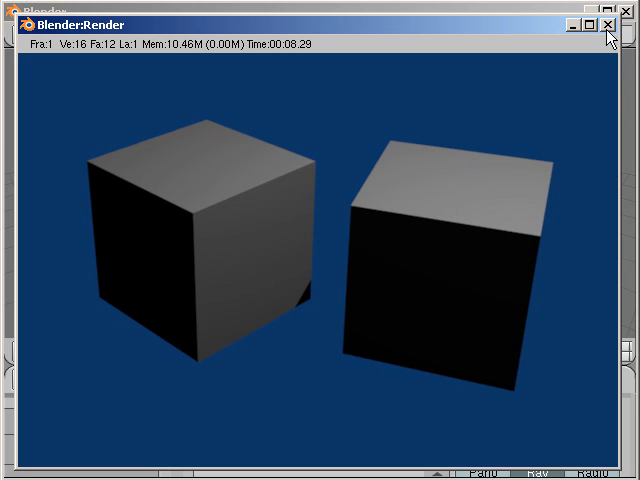
mouse_move(610, 30)
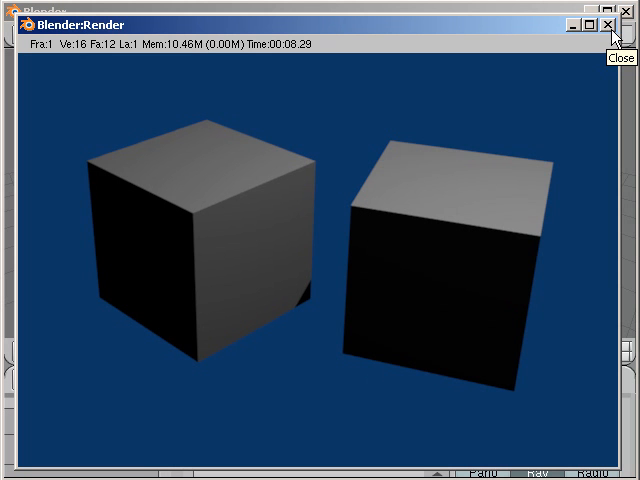
mouse_move(610, 28)
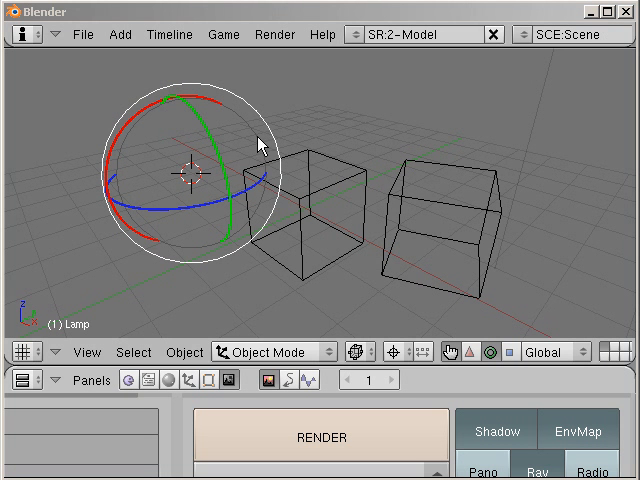
mouse_move(60, 62)
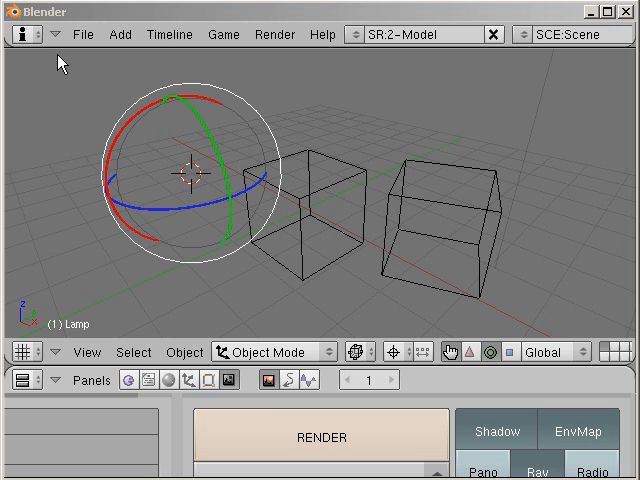
mouse_move(83, 48)
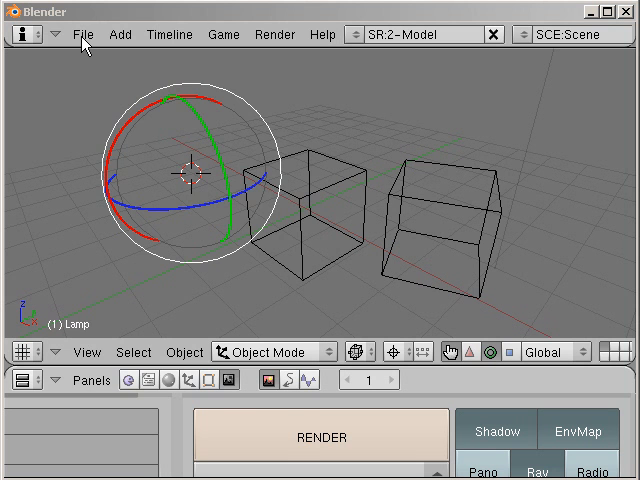
Step: Save the rendered image to d:\ as the JPEG twocubes2.jpg
left_click(84, 34)
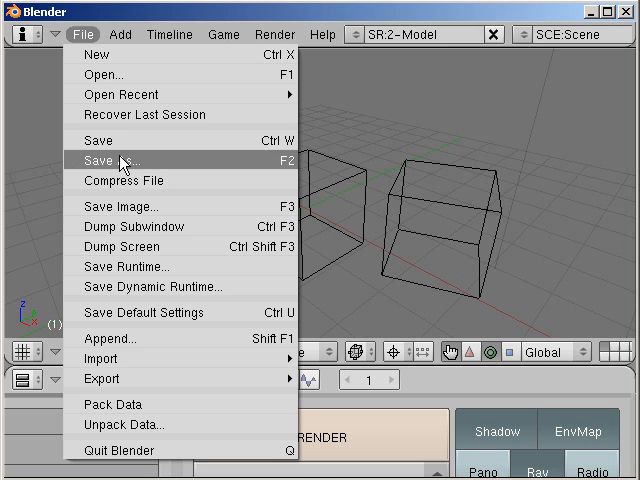
left_click(110, 158)
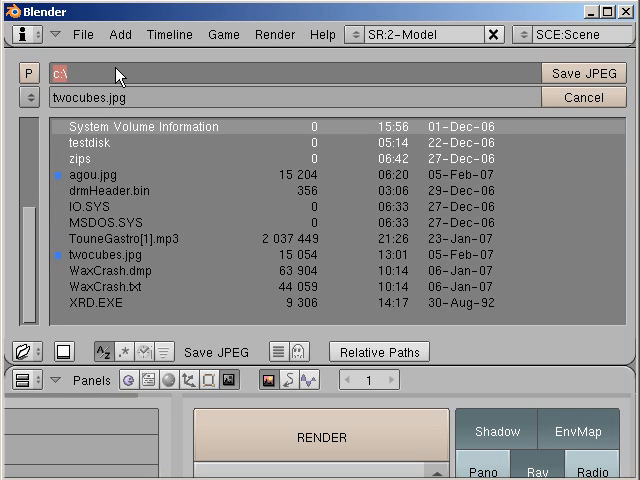
mouse_move(119, 78)
type("c")
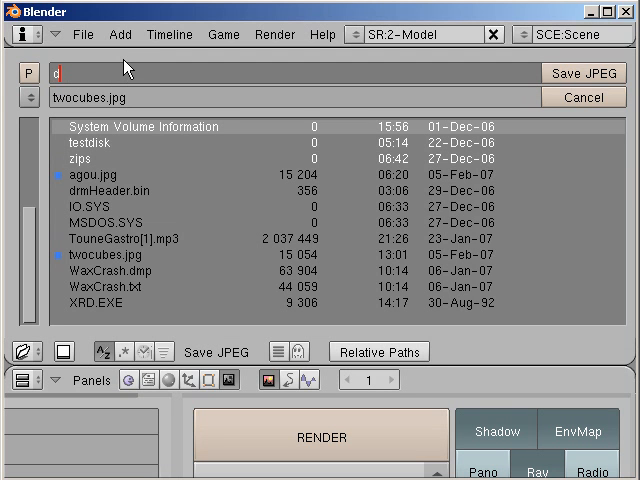
type(":\\")
left_click(295, 97)
type("twoc")
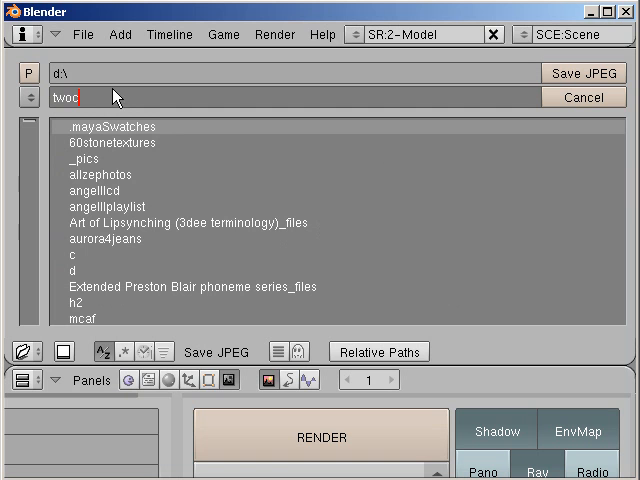
type("ubes2.jpg")
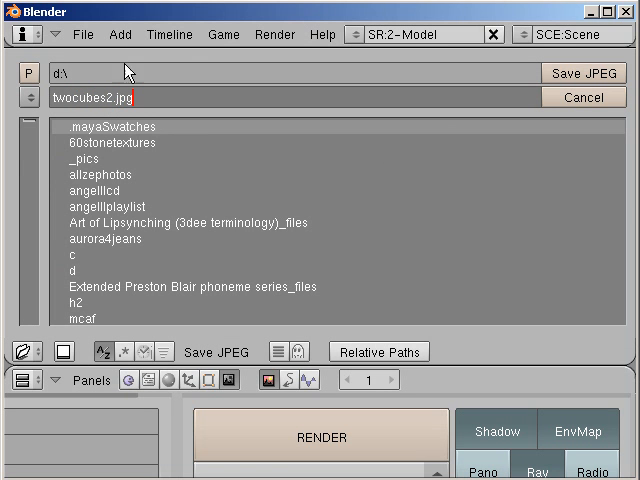
mouse_move(568, 85)
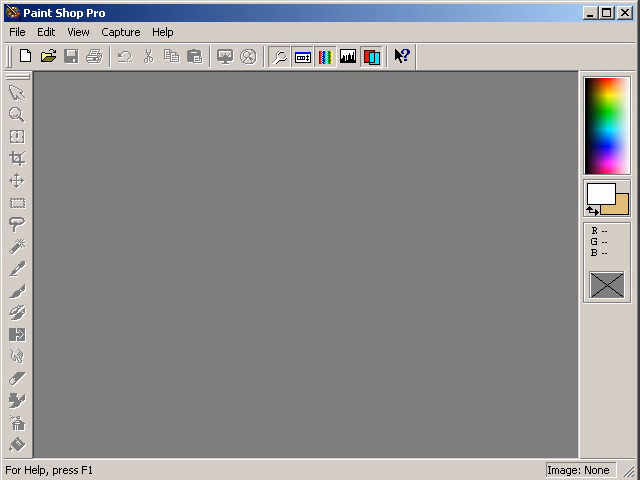
Step: Open D:\twocubes2.jpg in Paint Shop Pro to view the rendered grey cubes
left_click(16, 32)
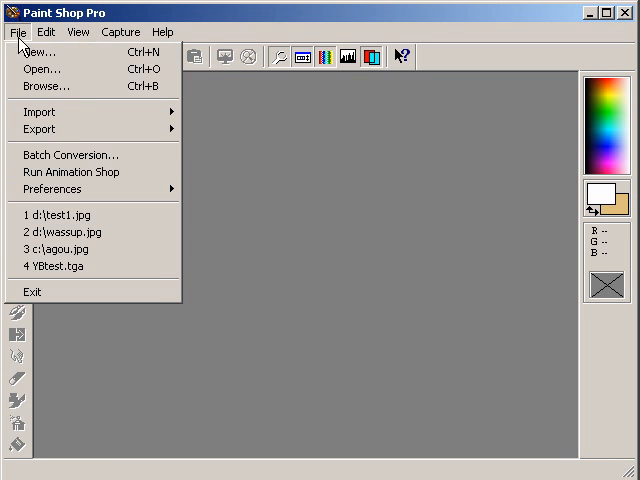
left_click(42, 68)
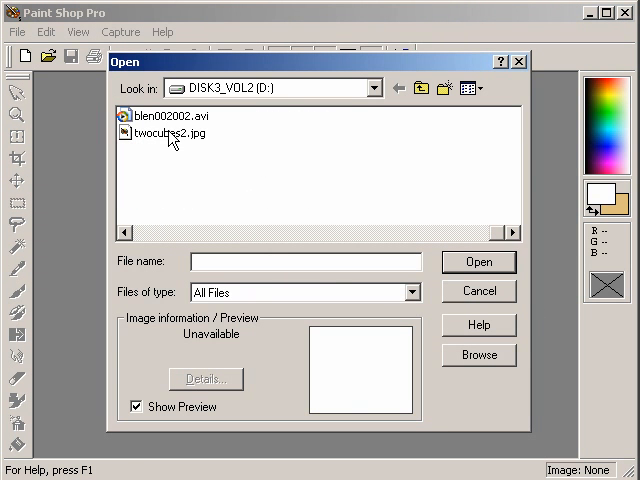
double_click(164, 132)
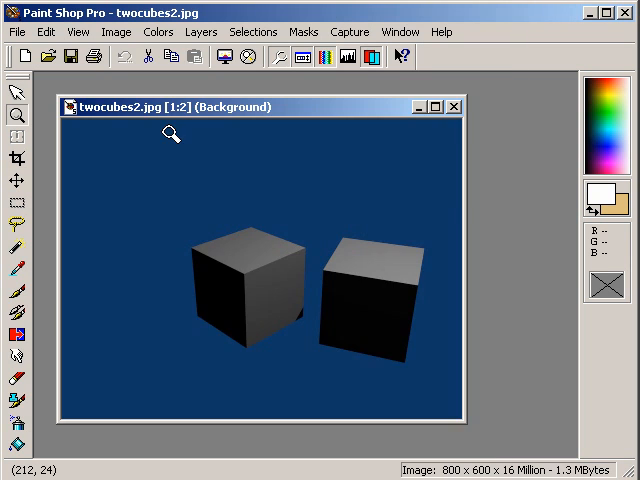
mouse_move(313, 302)
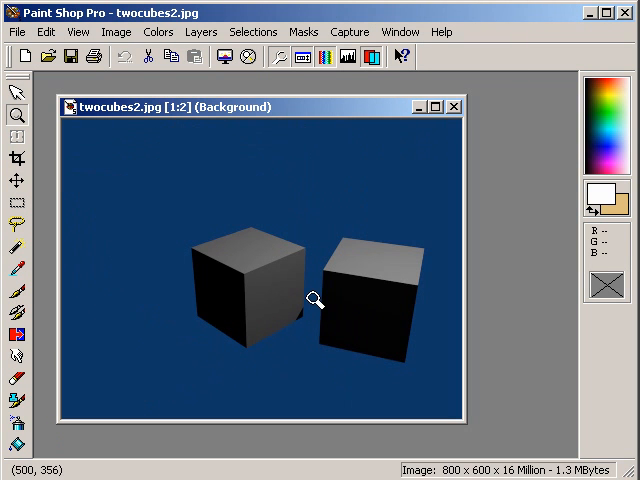